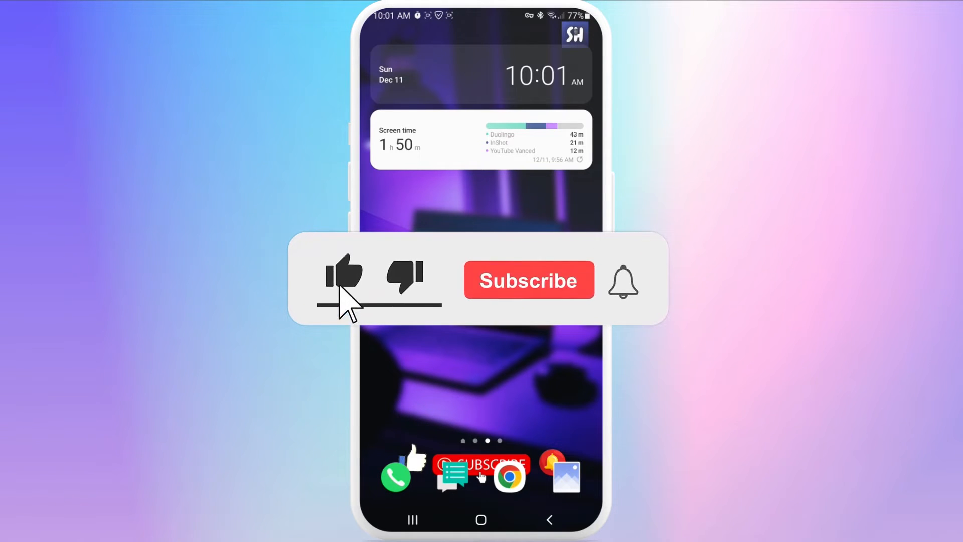
Find and open the Touchscreen Repair listing by RedPi Apps in Google Play.
click(528, 280)
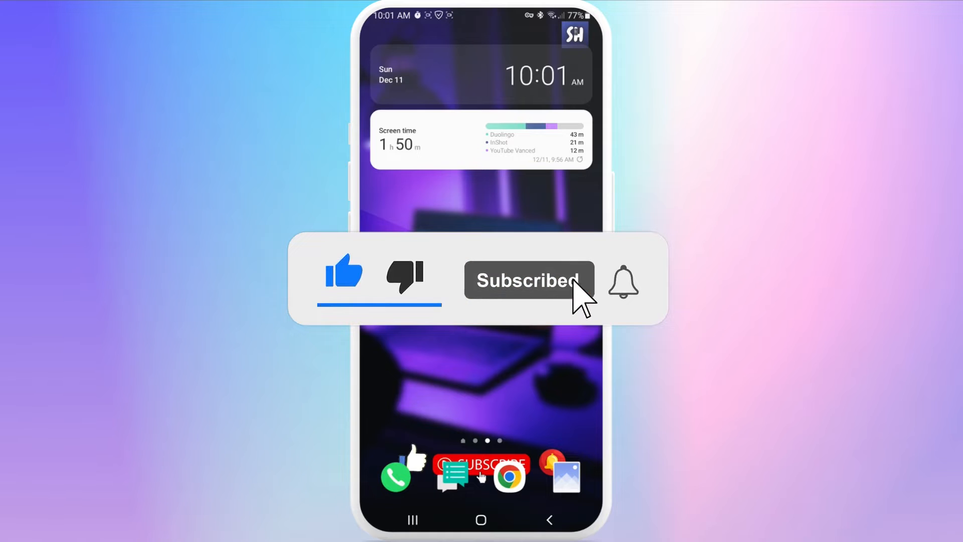
click(622, 281)
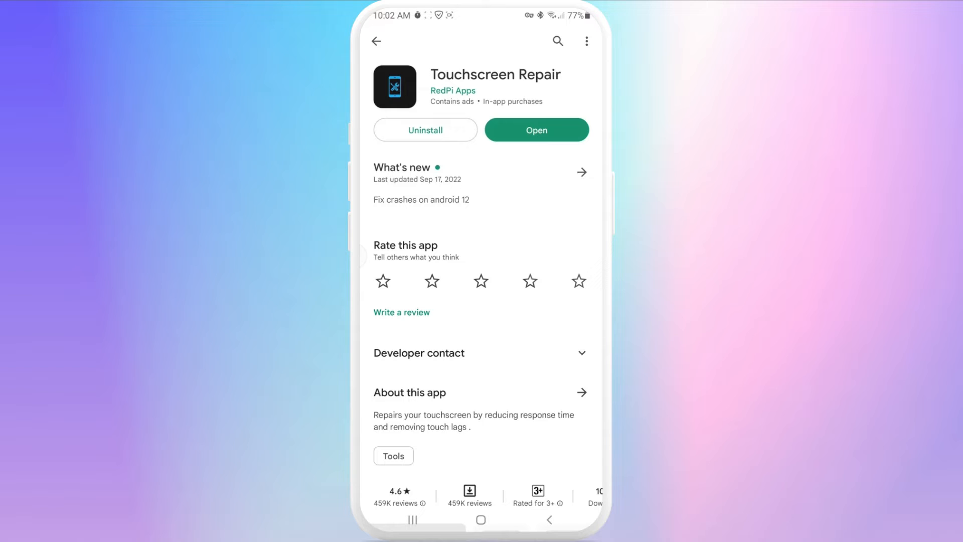
Scroll through the Touchscreen Repair page and head back to the home screen.
scroll(down, 3)
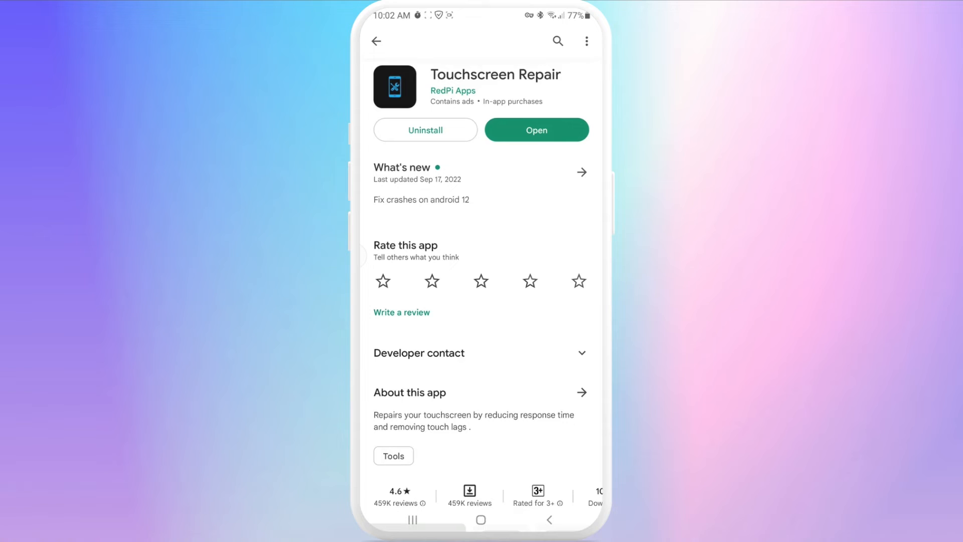
scroll(down, 3)
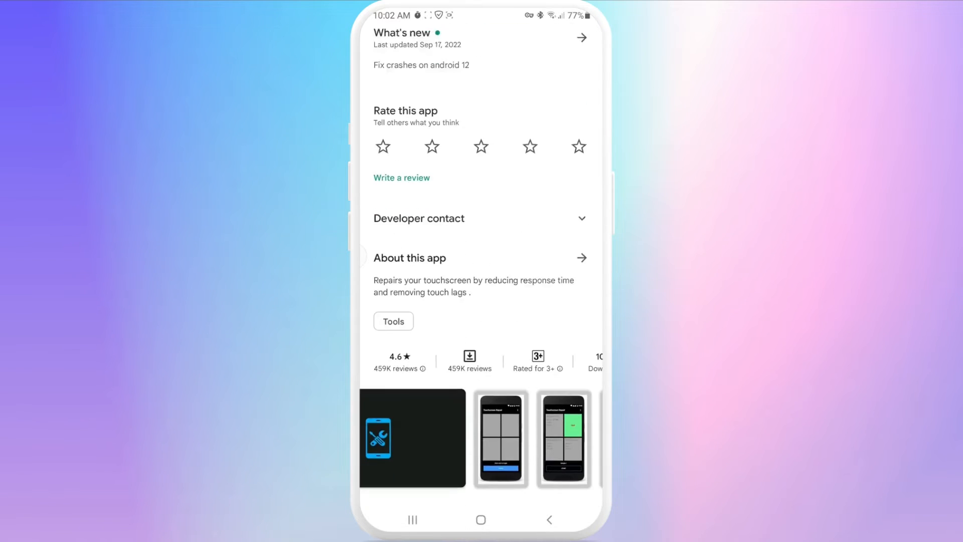
scroll(down, 3)
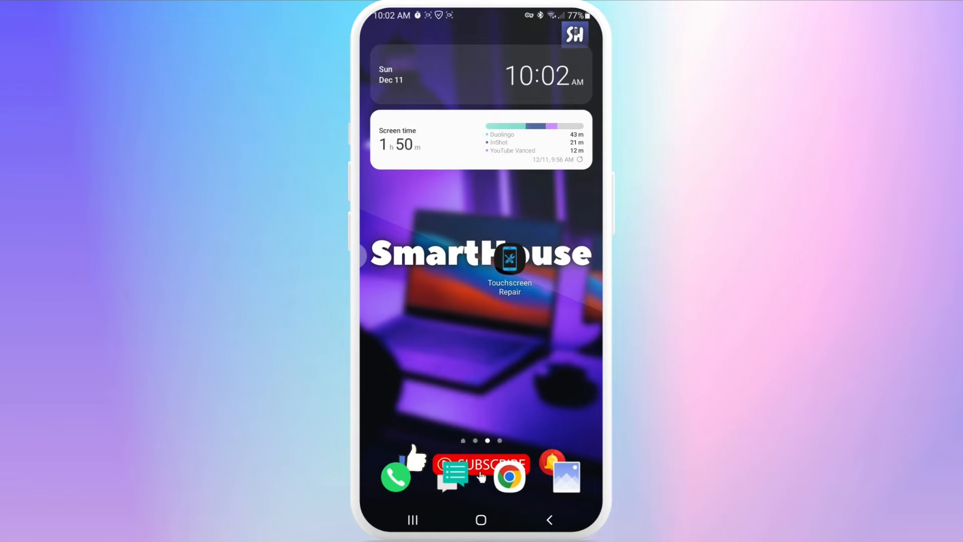
Launch Touchscreen Repair and start the touch response calibration test.
click(509, 258)
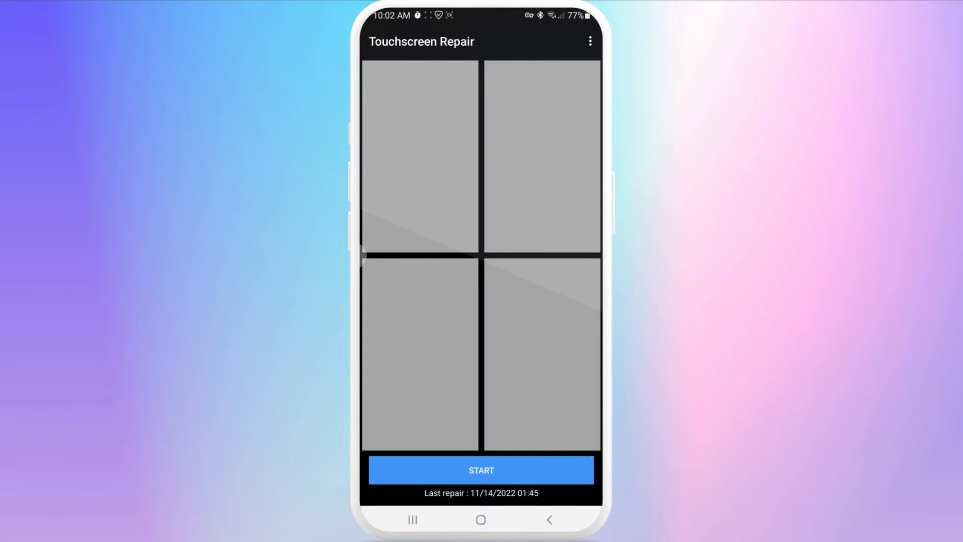
click(481, 470)
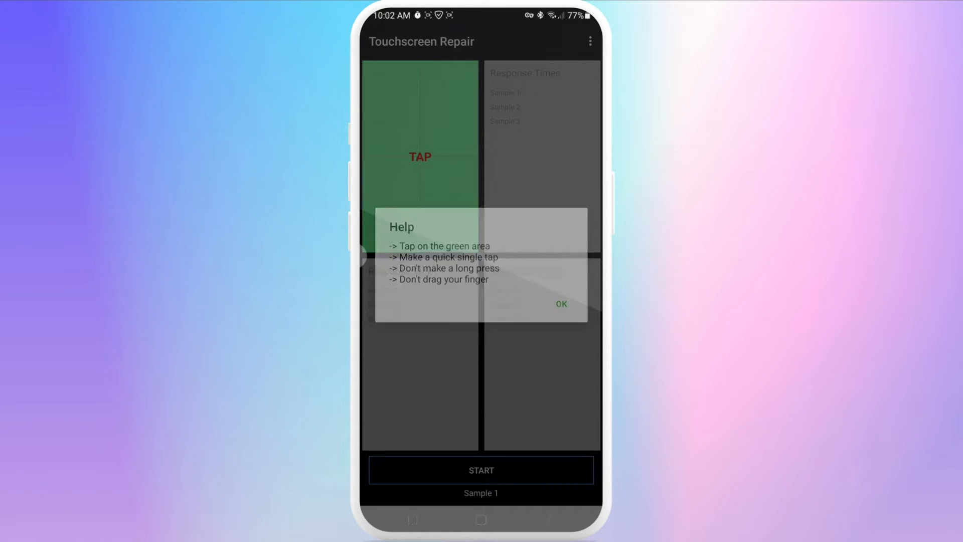
Dismiss the help tips and tap the green zones, ending bottom-right, to record response times.
click(560, 304)
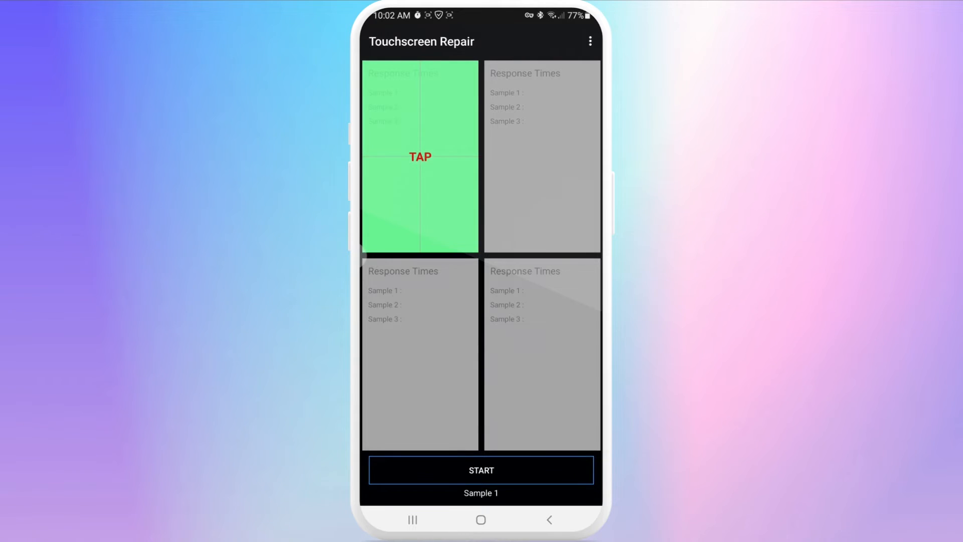
click(419, 157)
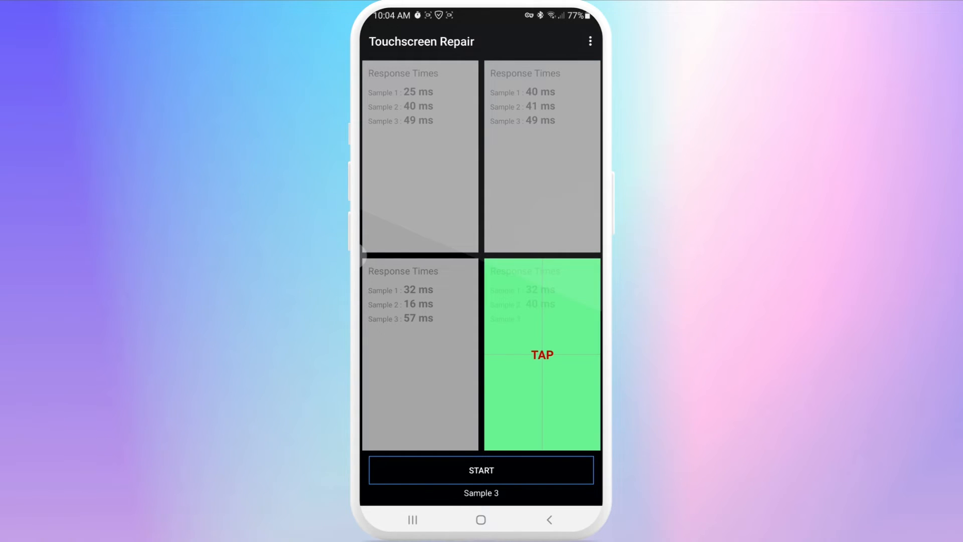
click(542, 355)
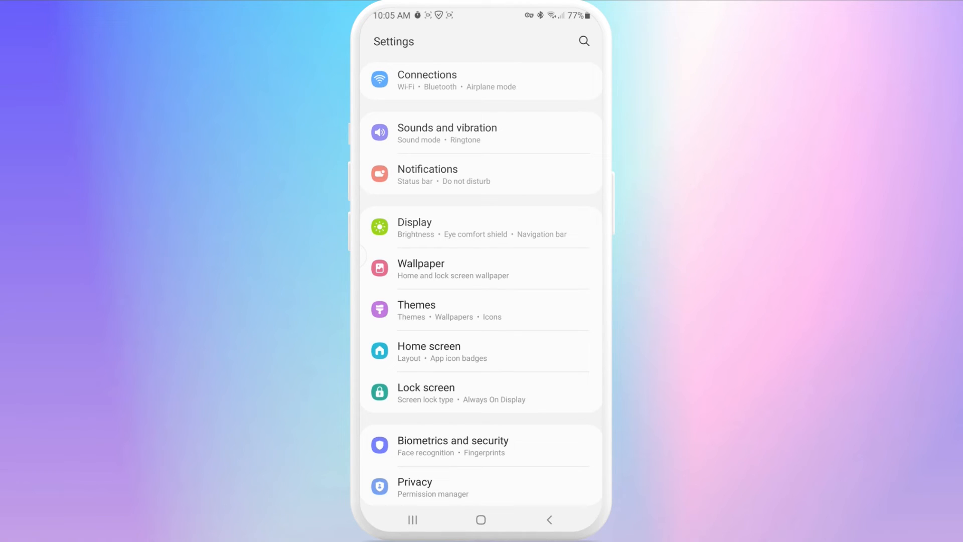
Open About phone > Software information showing One UI 3.1 and Android 11.
scroll(down, 3)
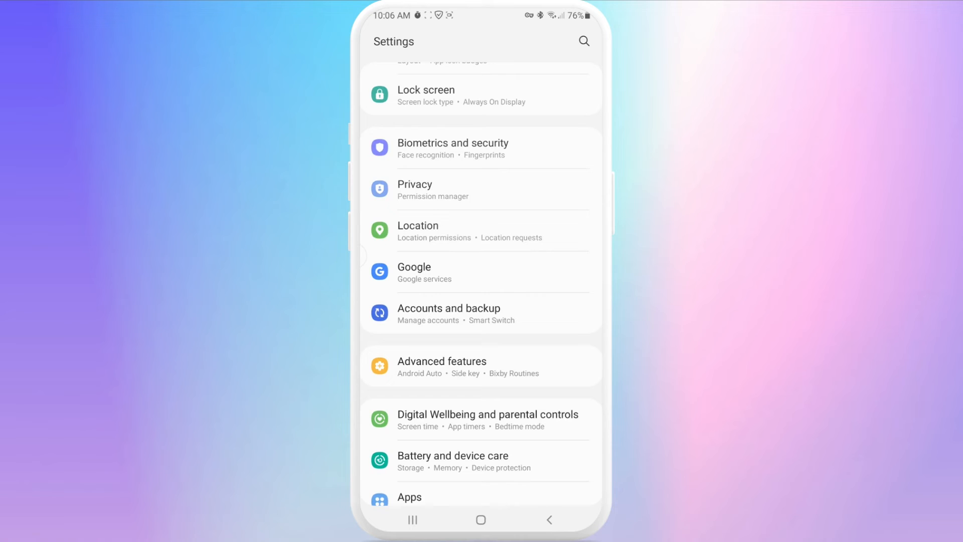
scroll(down, 3)
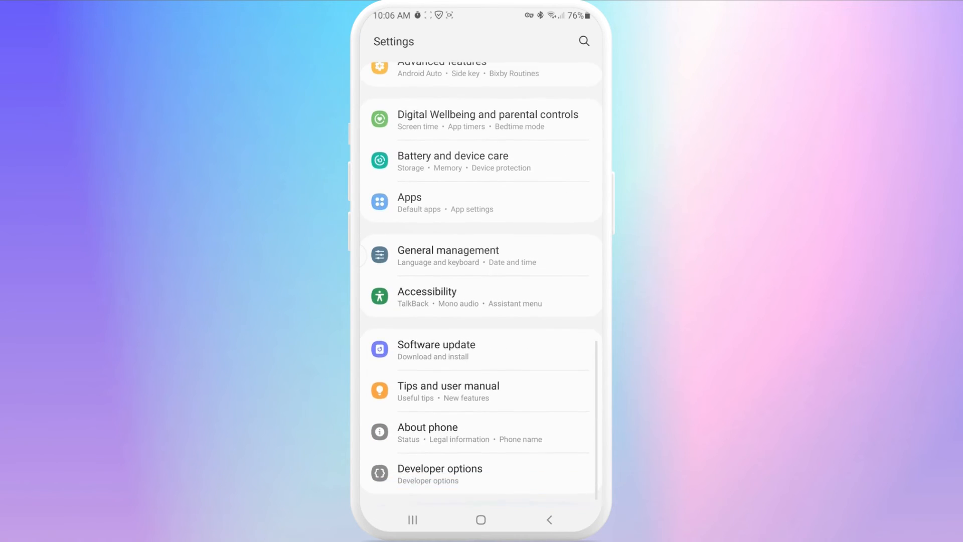
click(427, 427)
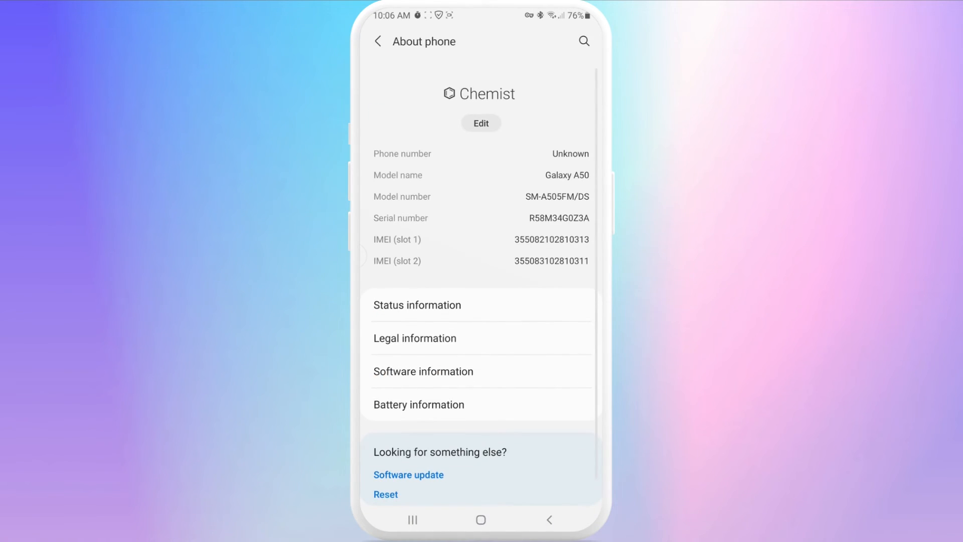
click(422, 371)
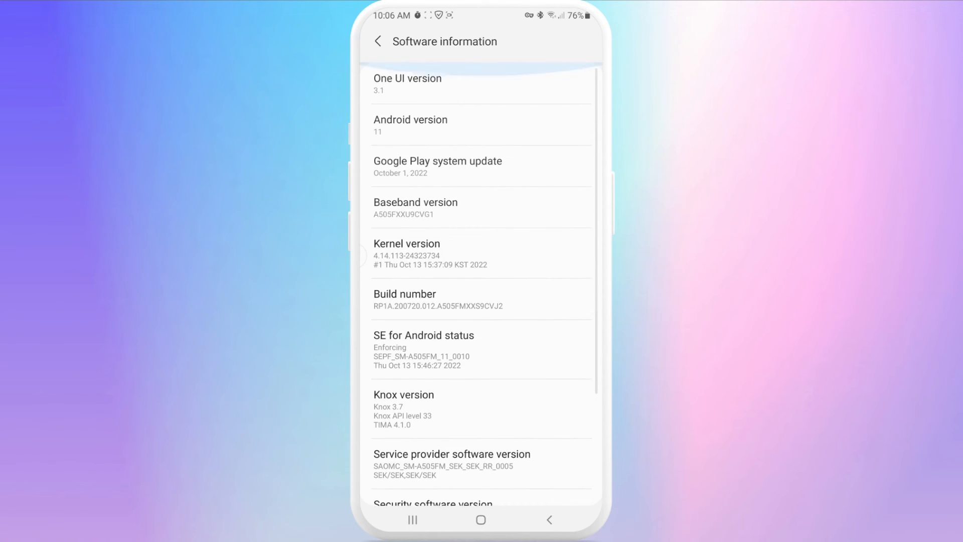
Leave Settings for the home screen with the Touchscreen Repair icon.
click(482, 253)
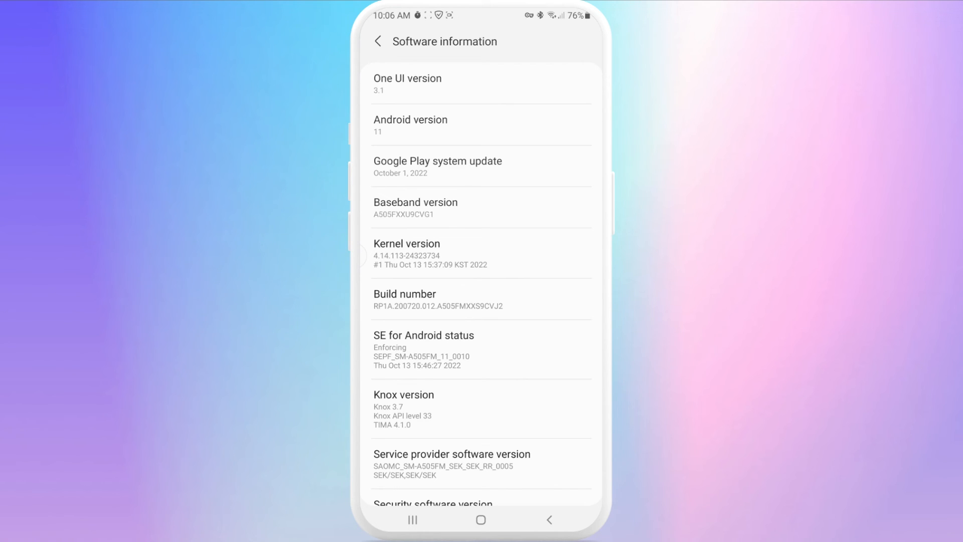
click(481, 520)
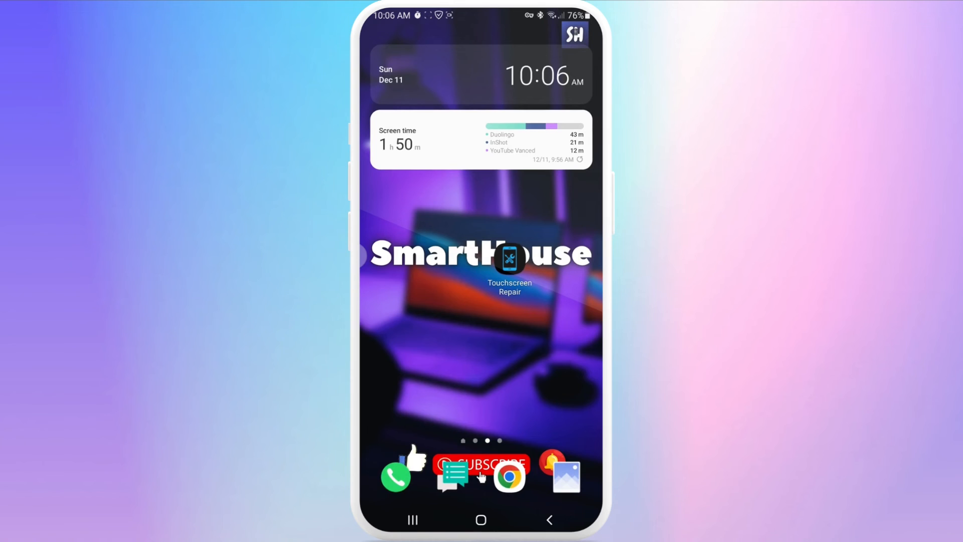